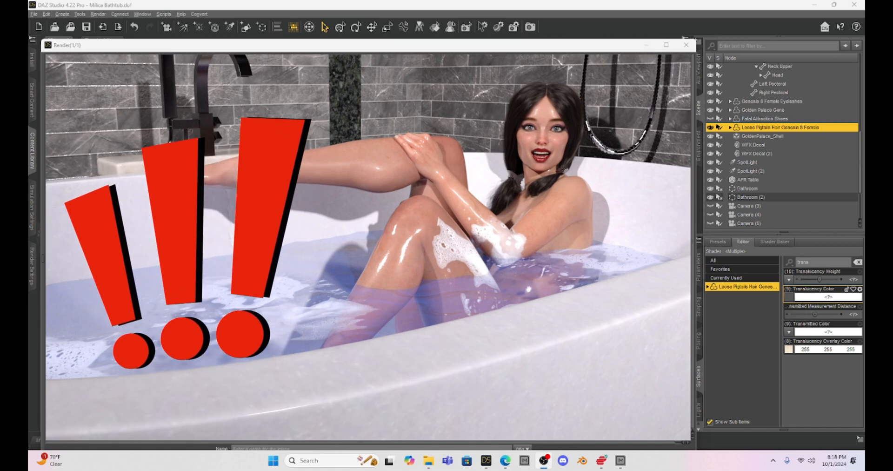
{"action": "mouse_move", "coordinate": [484, 460]}
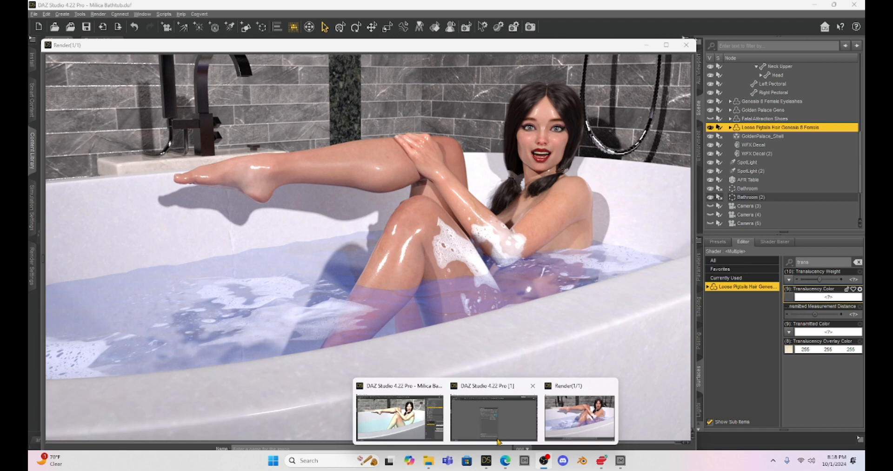
Step: Bring the DAZ Studio window with the 4.22.0.19 update notice to the front
{"action": "left_click", "coordinate": [493, 417]}
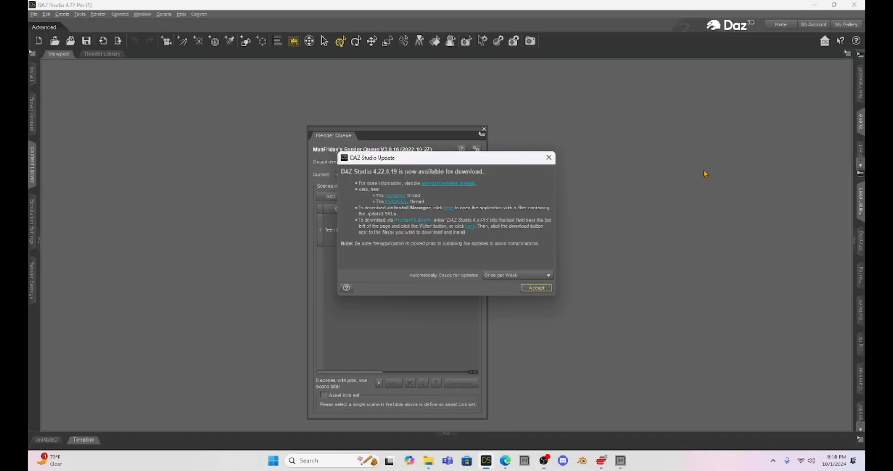
{"action": "mouse_move", "coordinate": [615, 148]}
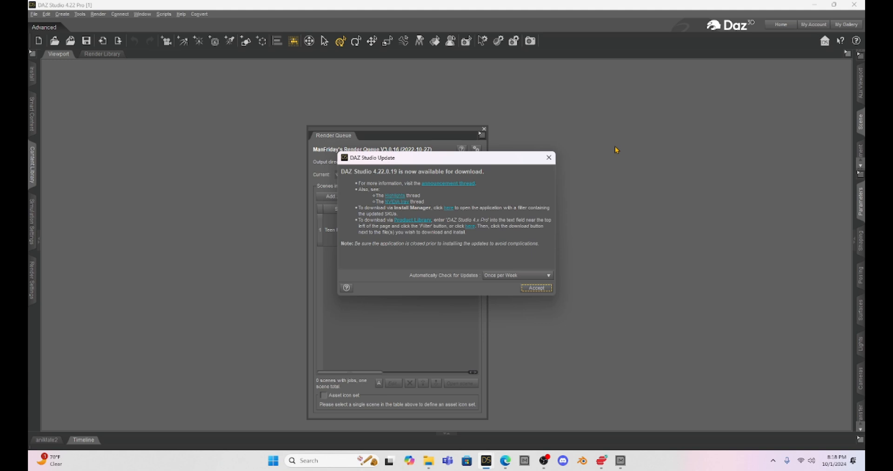
{"action": "mouse_move", "coordinate": [377, 178]}
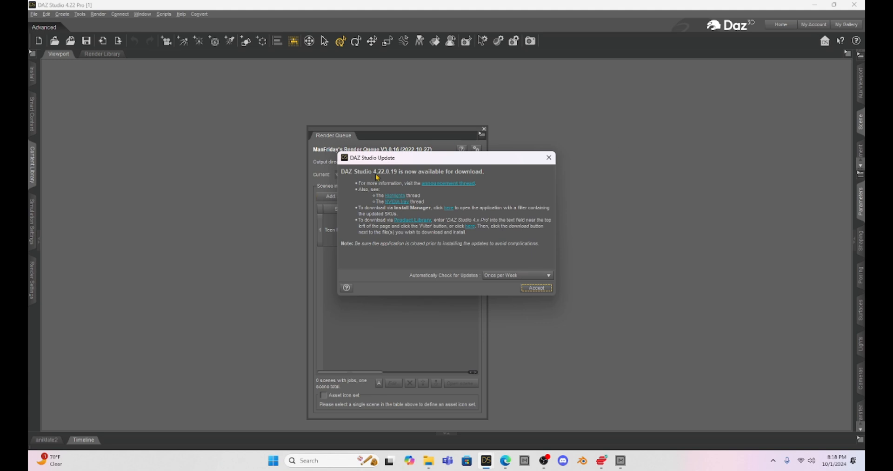
{"action": "mouse_move", "coordinate": [392, 177]}
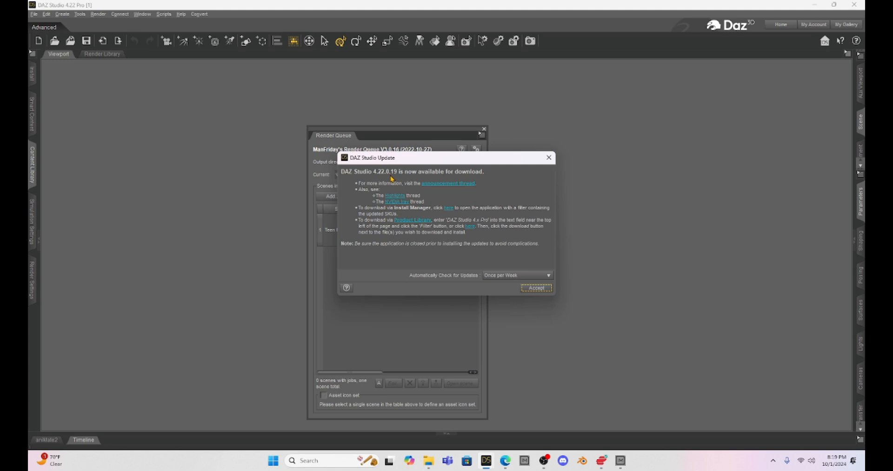
{"action": "mouse_move", "coordinate": [497, 187]}
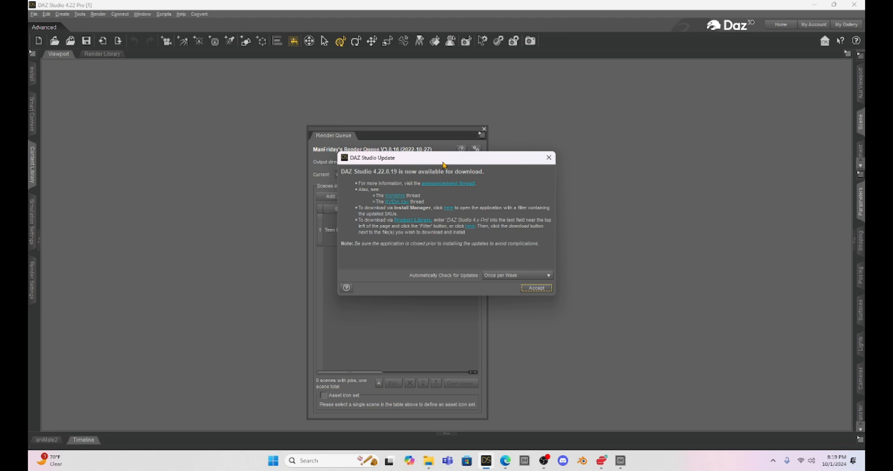
{"action": "mouse_move", "coordinate": [547, 355]}
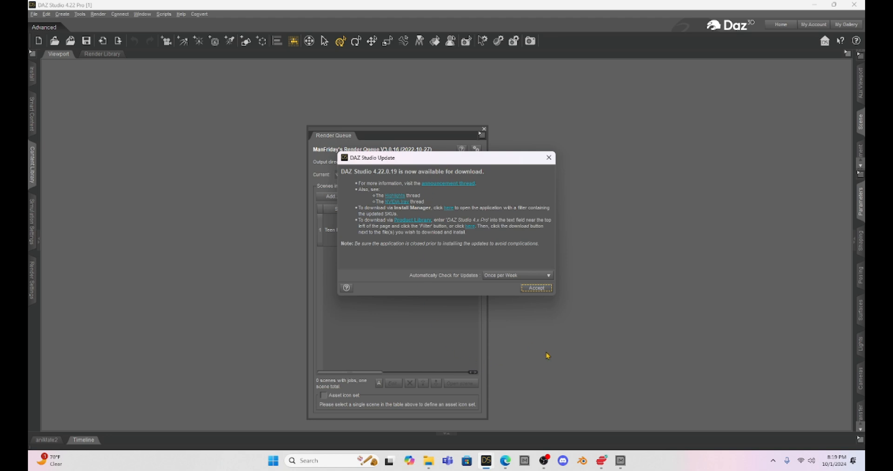
{"action": "mouse_move", "coordinate": [539, 337]}
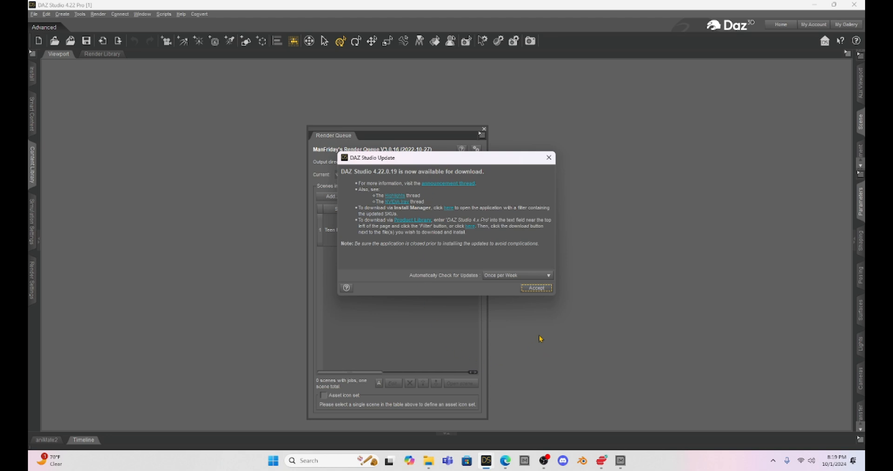
{"action": "mouse_move", "coordinate": [475, 254]}
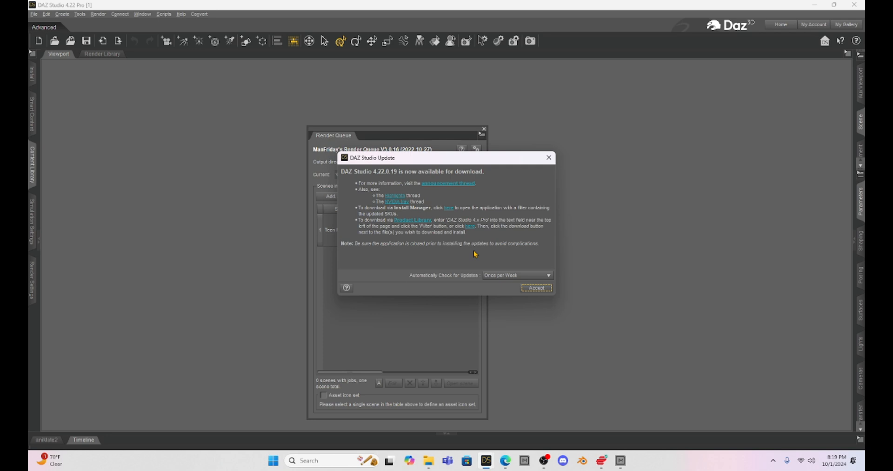
{"action": "mouse_move", "coordinate": [484, 275]}
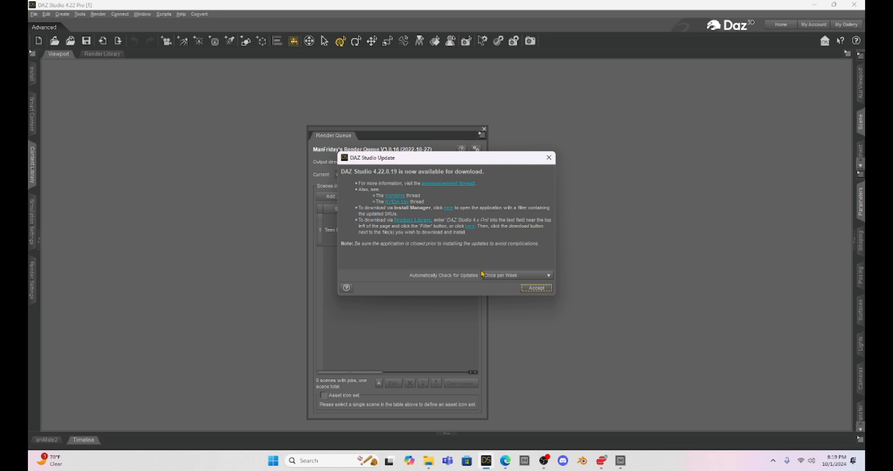
{"action": "mouse_move", "coordinate": [504, 460]}
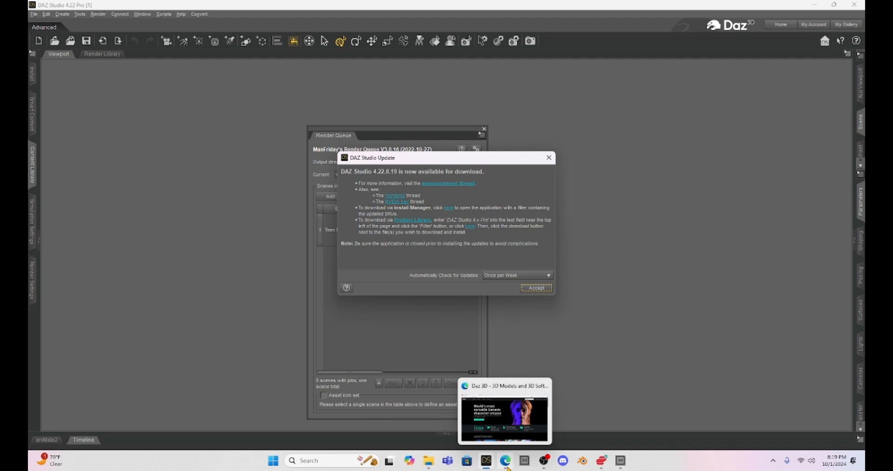
Step: Go to Community > Forums on daz3d.com and head into the Technical Help (nuts n bolts) forum
{"action": "left_click", "coordinate": [503, 409]}
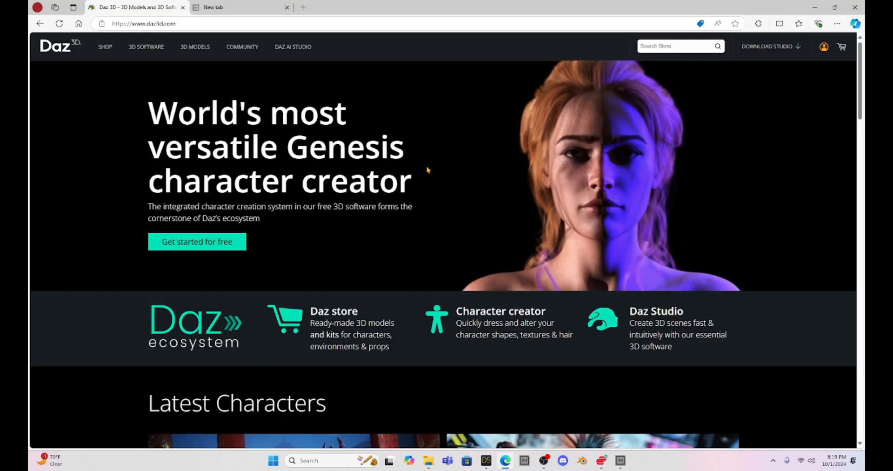
{"action": "left_click", "coordinate": [242, 46]}
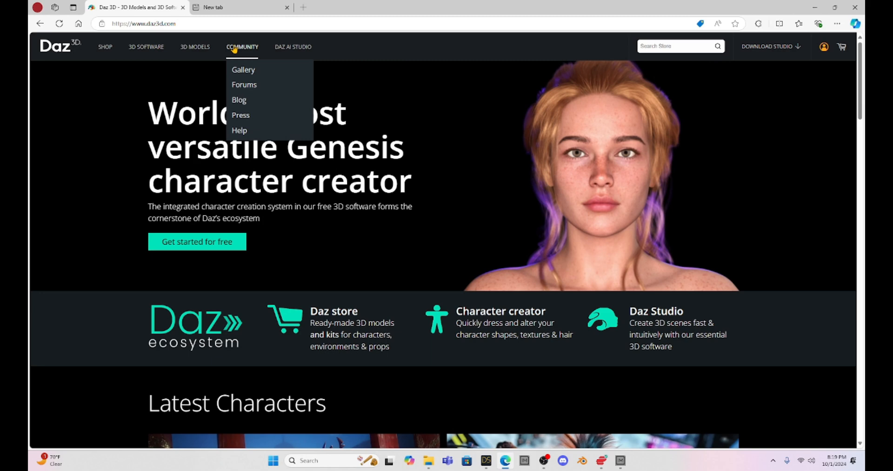
{"action": "left_click", "coordinate": [244, 84]}
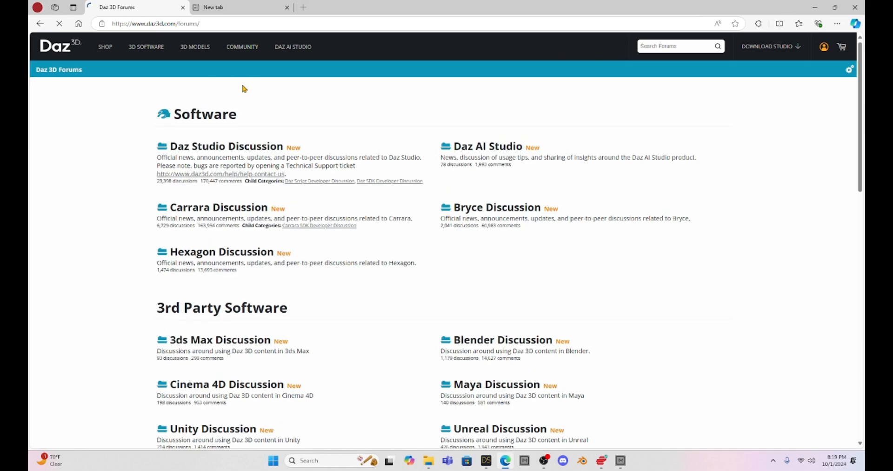
{"action": "scroll", "scroll_direction": "down", "scroll_amount": 3}
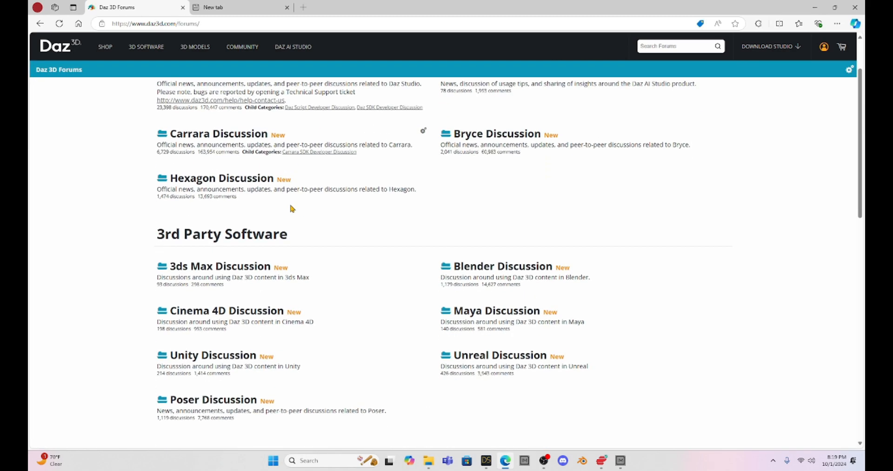
{"action": "scroll", "scroll_direction": "down", "scroll_amount": 3}
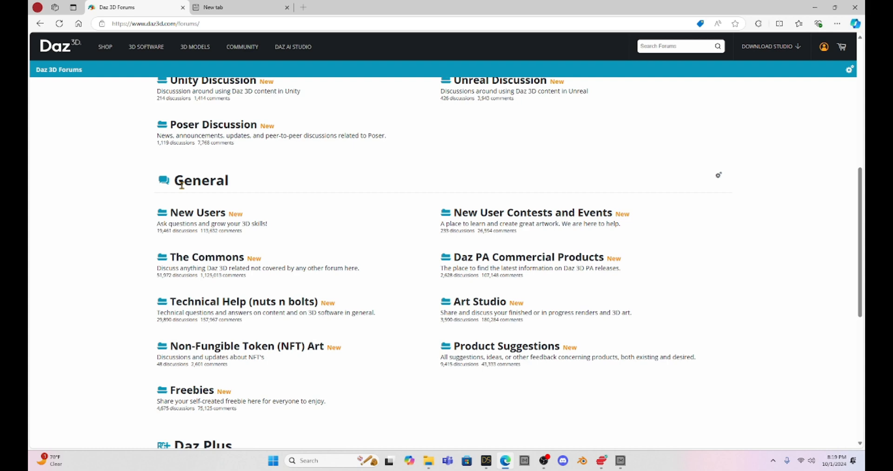
{"action": "left_click", "coordinate": [204, 300]}
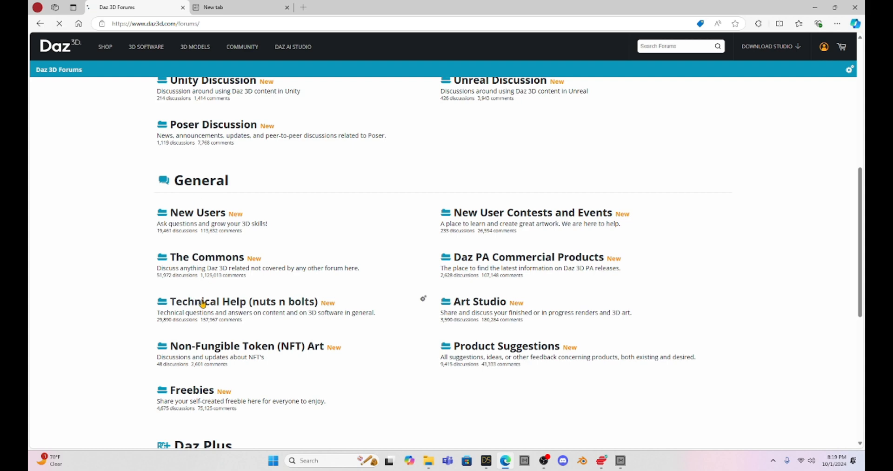
Step: Find and open the 'Crashes on TBB.DLL when loading scenes' thread in the Technical Help list
{"action": "left_click", "coordinate": [243, 301]}
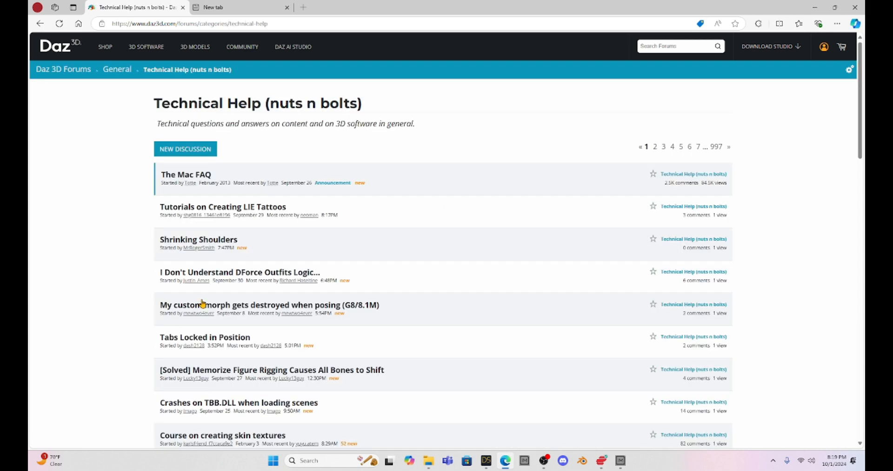
{"action": "mouse_move", "coordinate": [389, 216]}
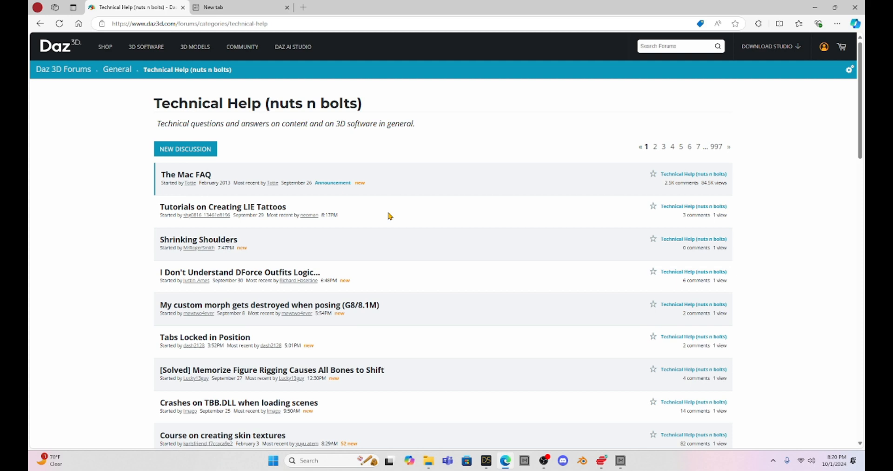
{"action": "scroll", "scroll_direction": "down", "scroll_amount": 3}
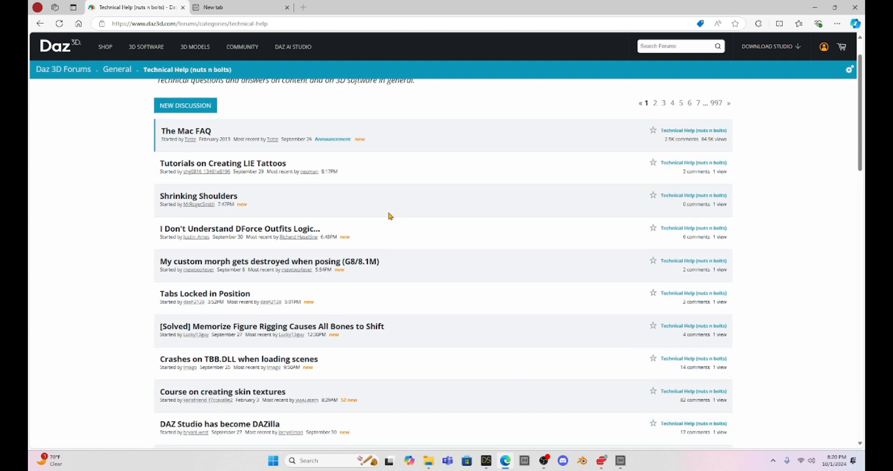
{"action": "mouse_move", "coordinate": [168, 140]}
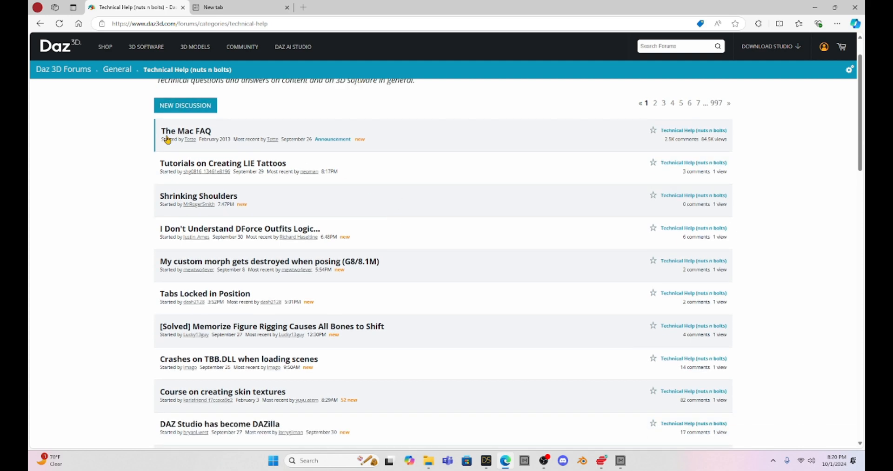
{"action": "scroll", "scroll_direction": "down", "scroll_amount": 3}
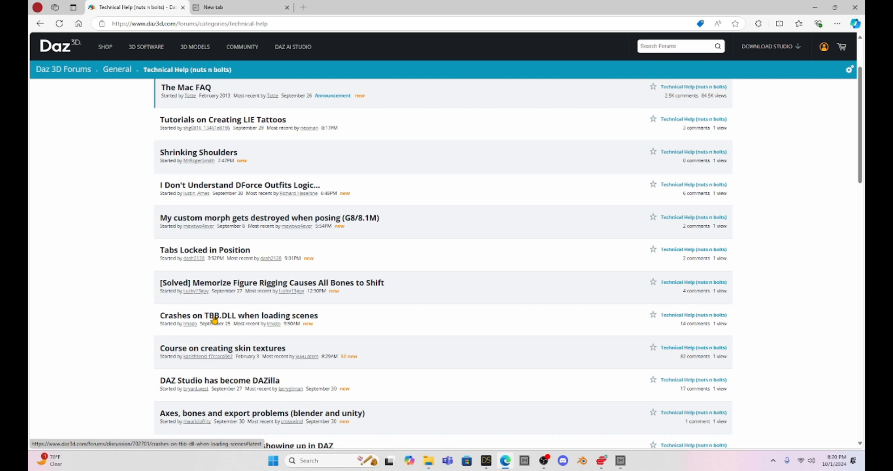
{"action": "mouse_move", "coordinate": [279, 319]}
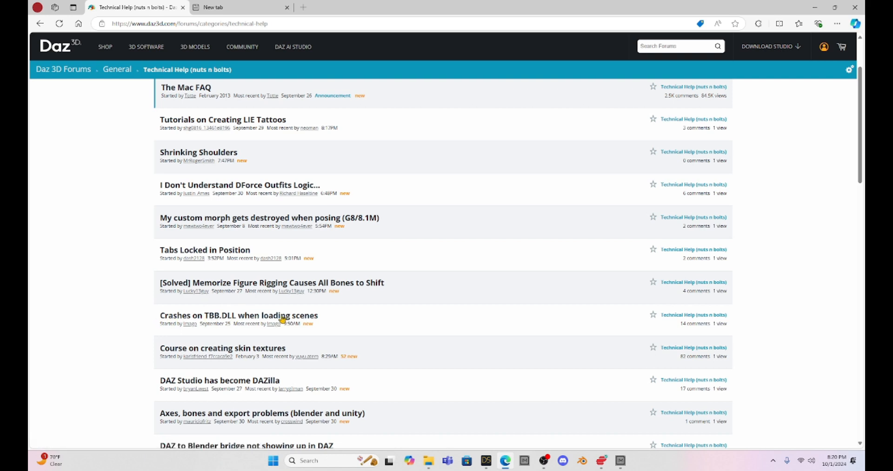
{"action": "mouse_move", "coordinate": [238, 315]}
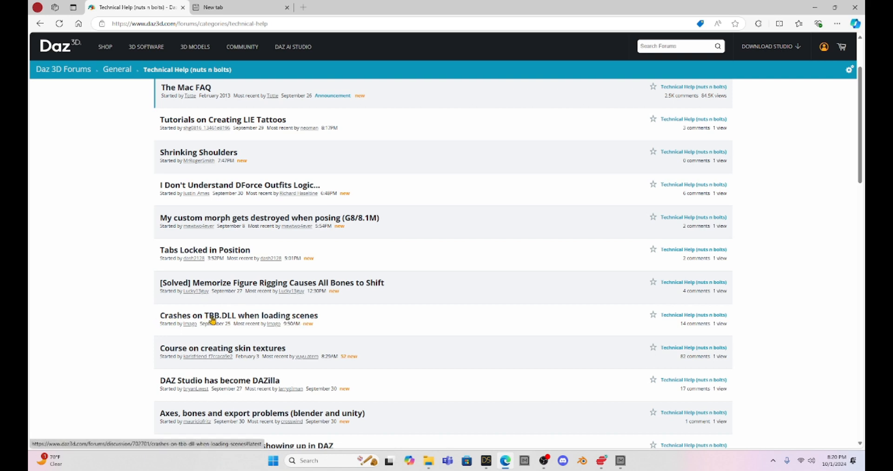
{"action": "left_click", "coordinate": [239, 315]}
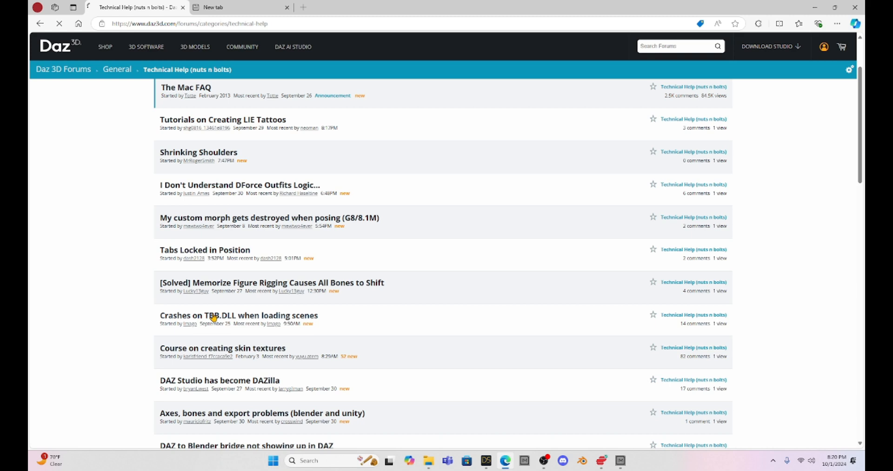
{"action": "left_click", "coordinate": [237, 314]}
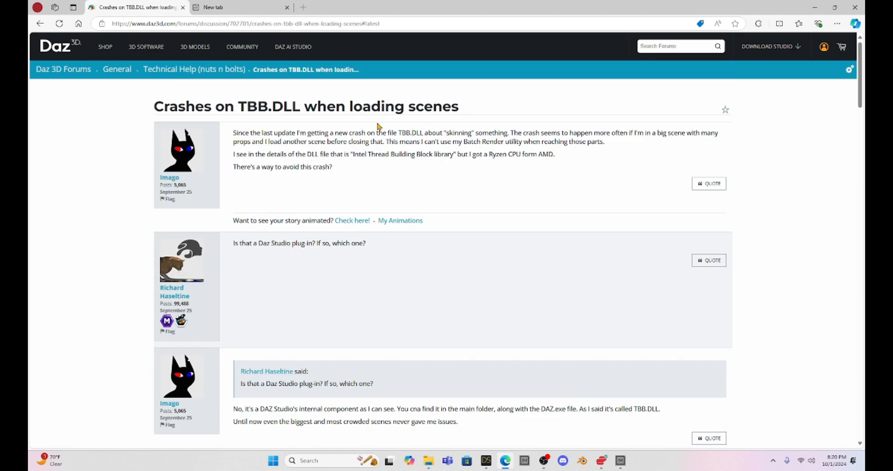
{"action": "mouse_move", "coordinate": [332, 177]}
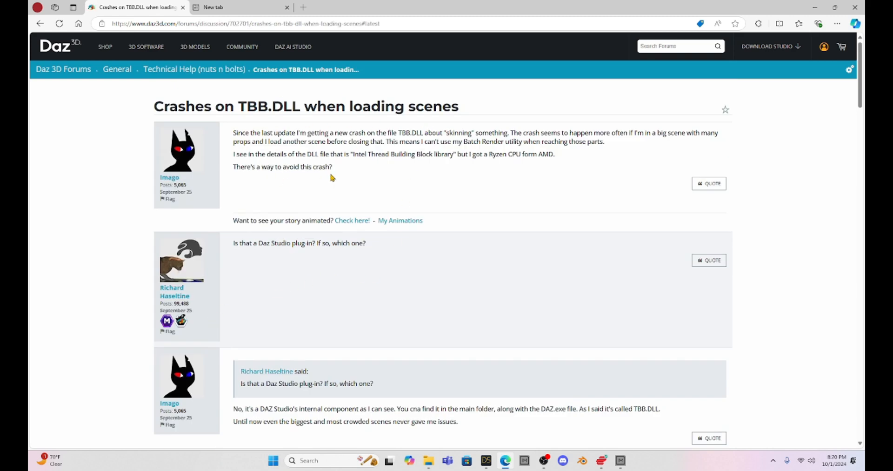
{"action": "scroll", "scroll_direction": "down", "scroll_amount": 3}
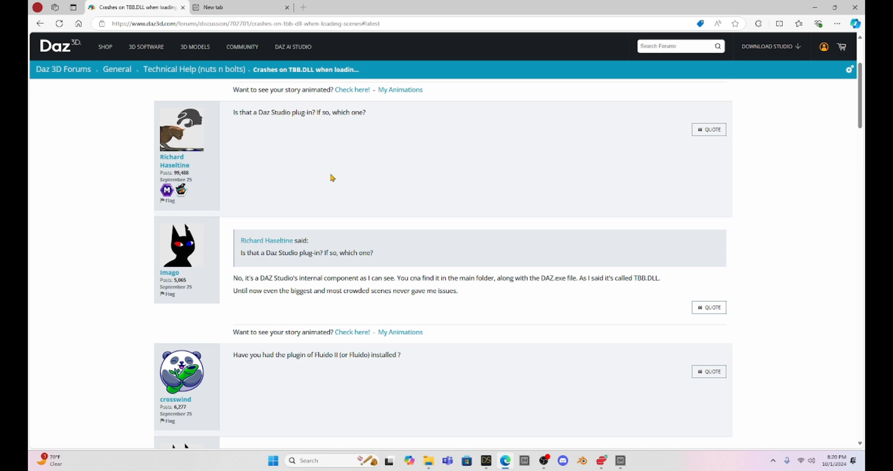
{"action": "scroll", "scroll_direction": "up", "scroll_amount": 3}
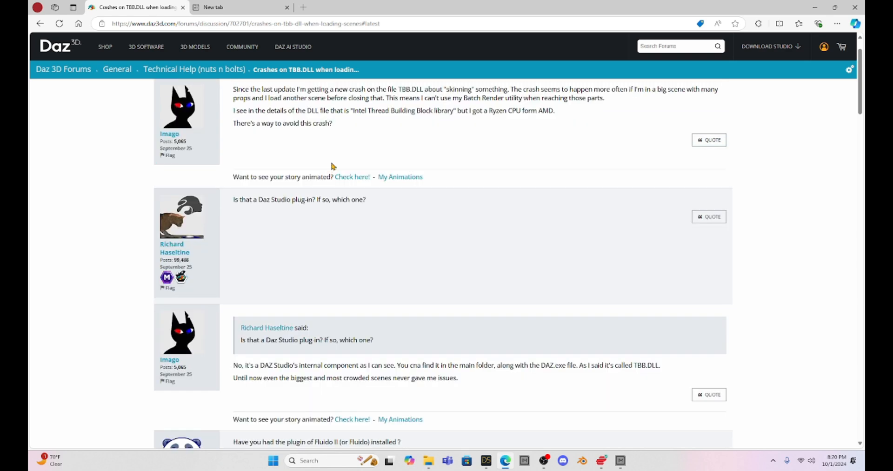
{"action": "scroll", "scroll_direction": "down", "scroll_amount": 3}
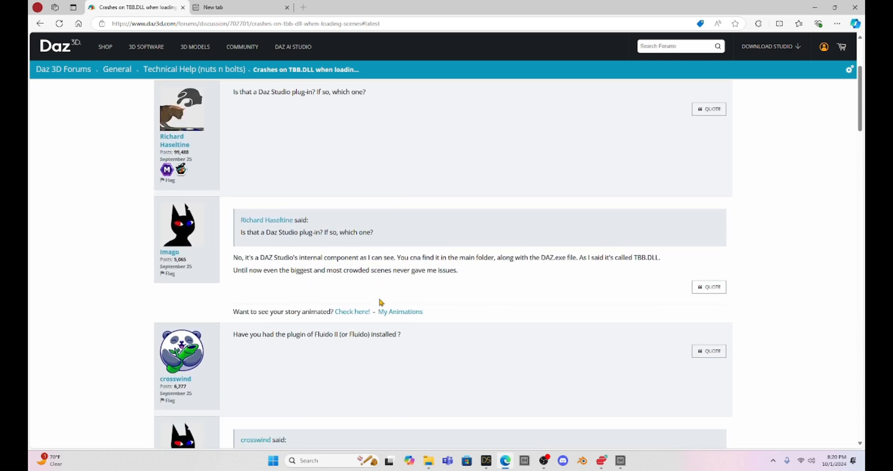
{"action": "scroll", "scroll_direction": "down", "scroll_amount": 3}
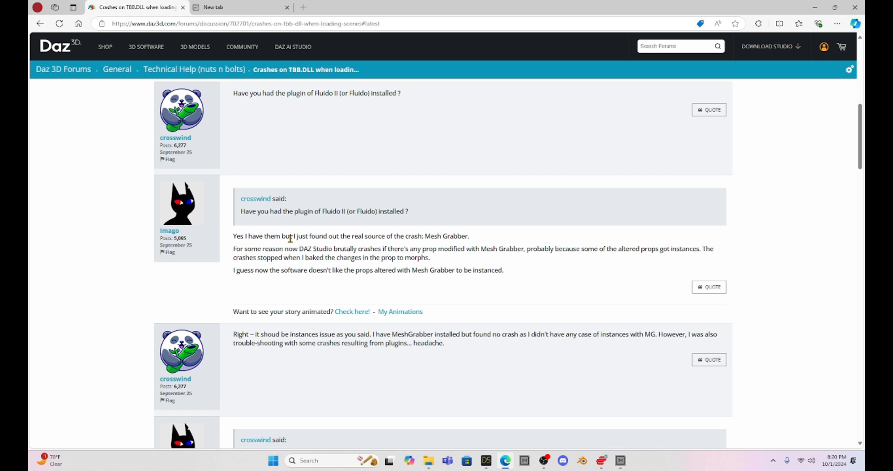
{"action": "mouse_move", "coordinate": [243, 235]}
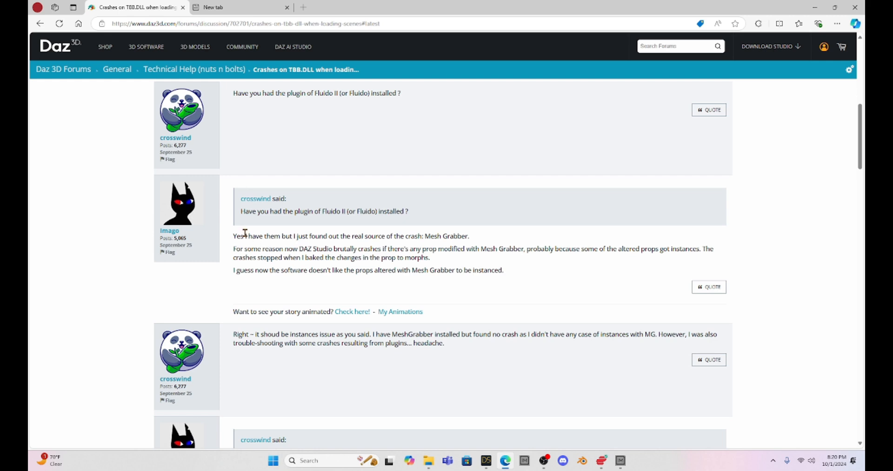
{"action": "mouse_move", "coordinate": [411, 233]}
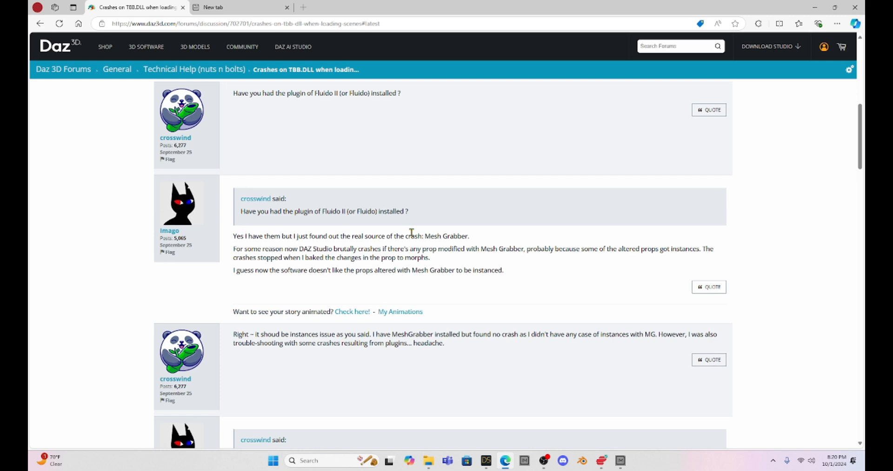
{"action": "double_click", "coordinate": [446, 236]}
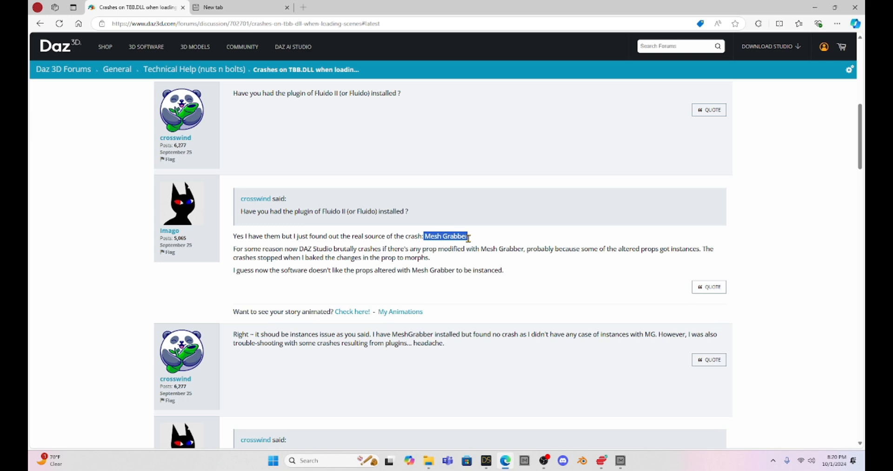
{"action": "left_click", "coordinate": [446, 236]}
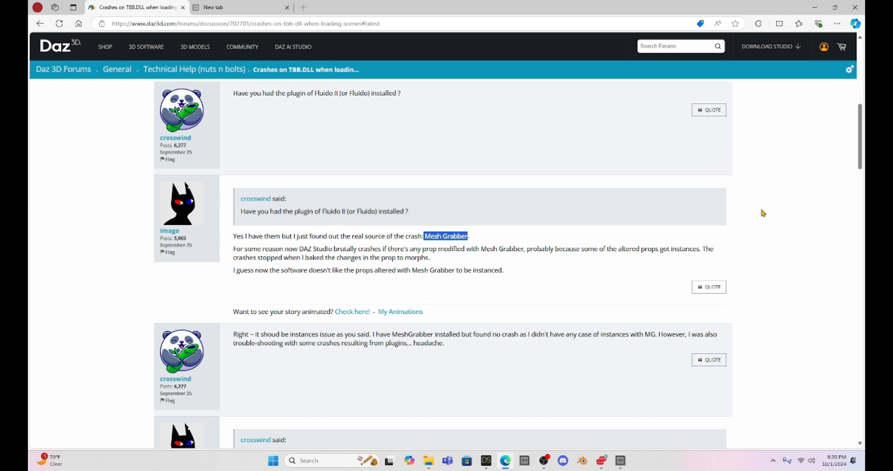
{"action": "scroll", "scroll_direction": "down", "scroll_amount": 3}
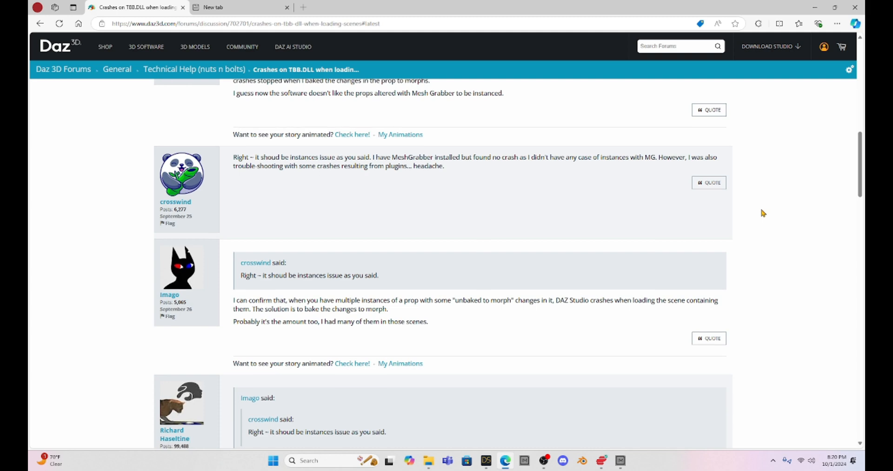
{"action": "scroll", "scroll_direction": "down", "scroll_amount": 3}
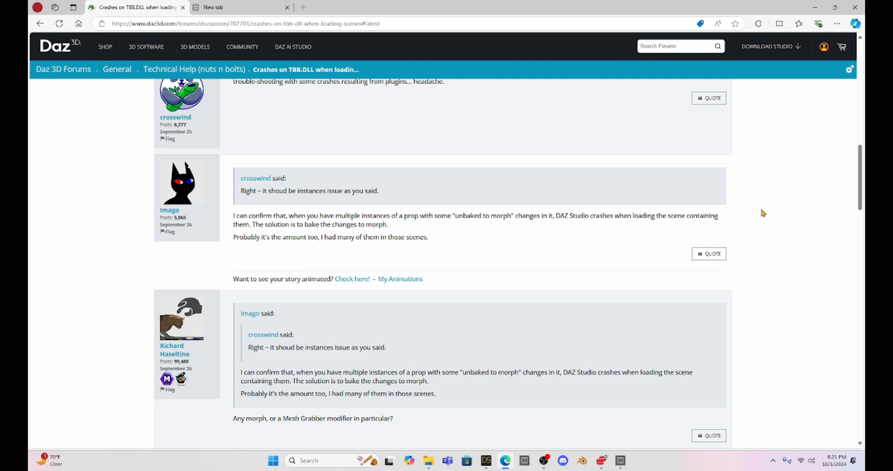
{"action": "scroll", "scroll_direction": "down", "scroll_amount": 3}
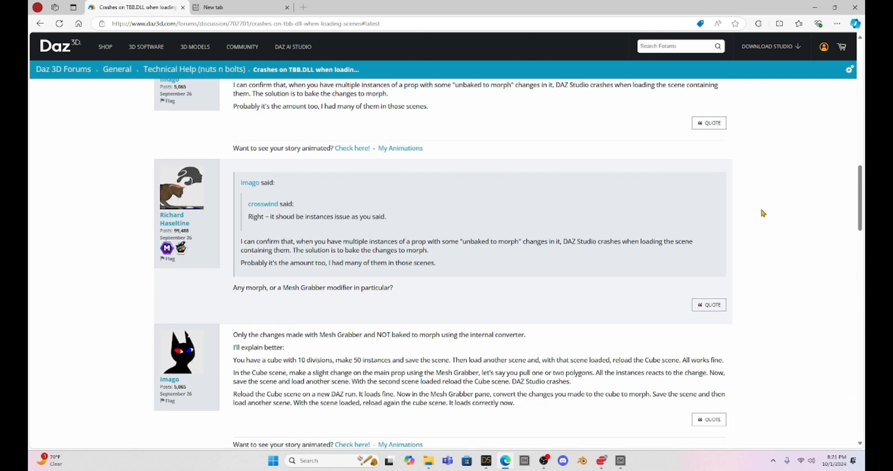
{"action": "scroll", "scroll_direction": "down", "scroll_amount": 3}
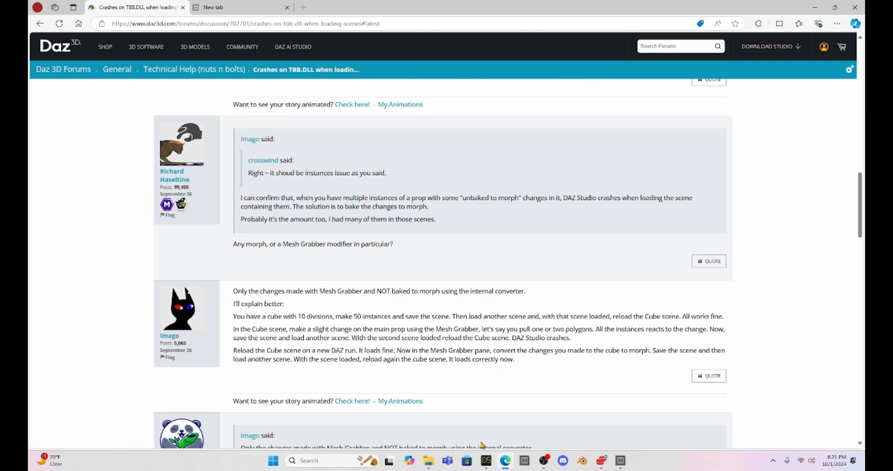
{"action": "mouse_move", "coordinate": [485, 459]}
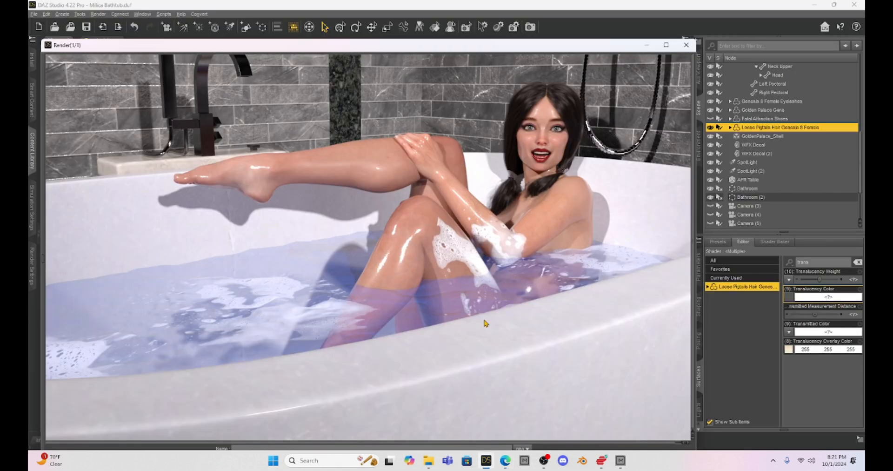
{"action": "mouse_move", "coordinate": [515, 130]}
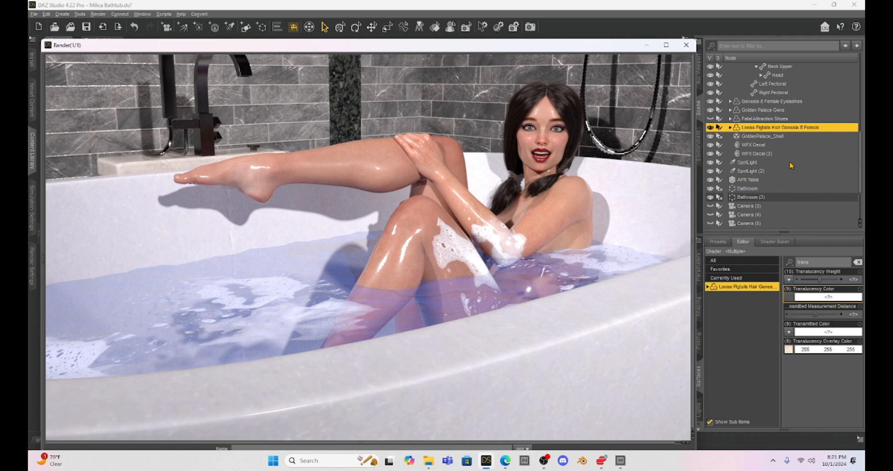
{"action": "mouse_move", "coordinate": [791, 165]}
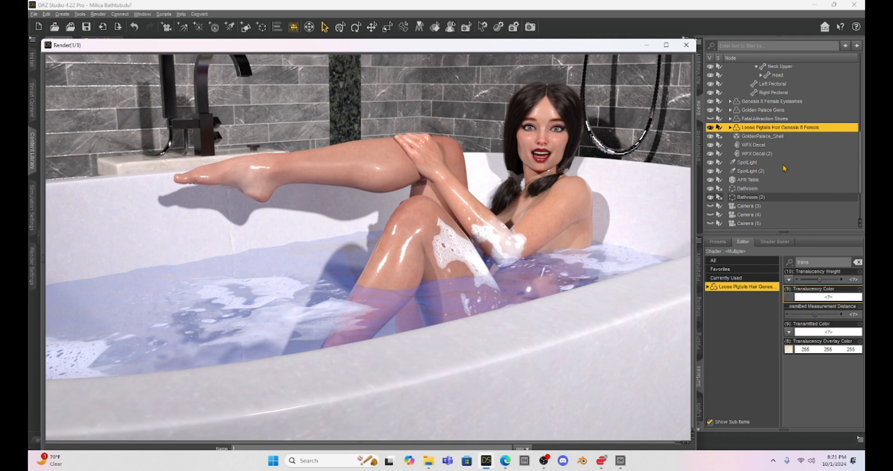